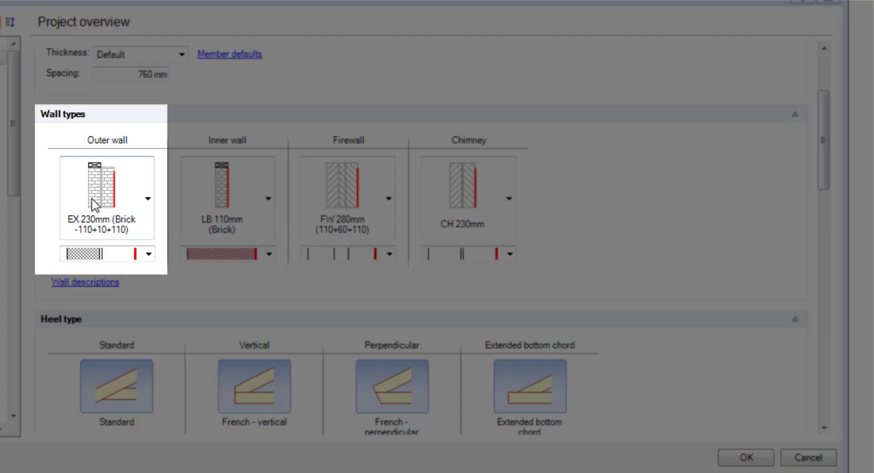
# - Open the Wall descriptions editor from the Wall types section
pyautogui.click(227, 187)
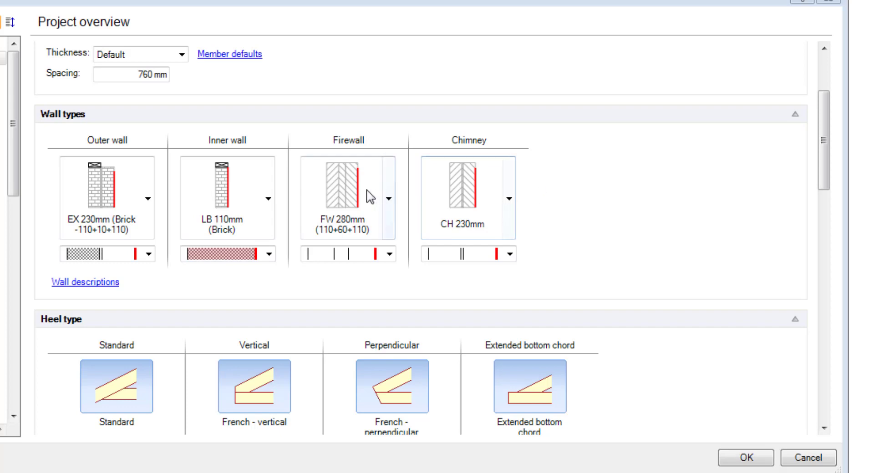
pyautogui.moveTo(304, 199)
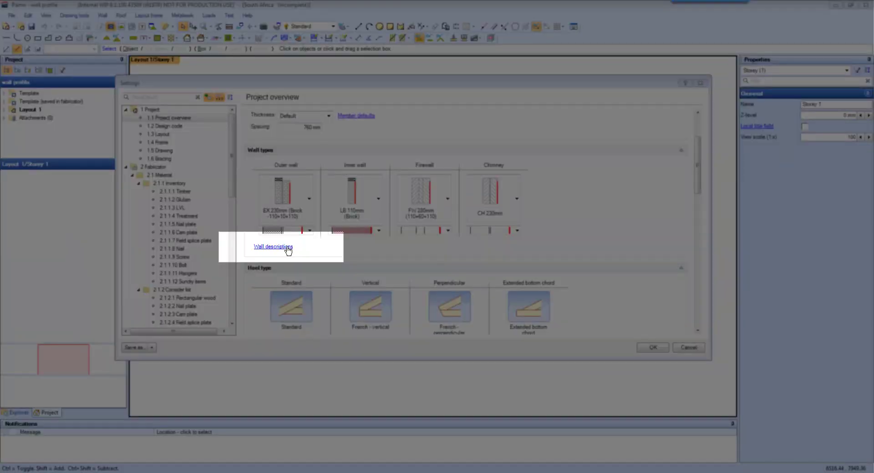
pyautogui.click(273, 247)
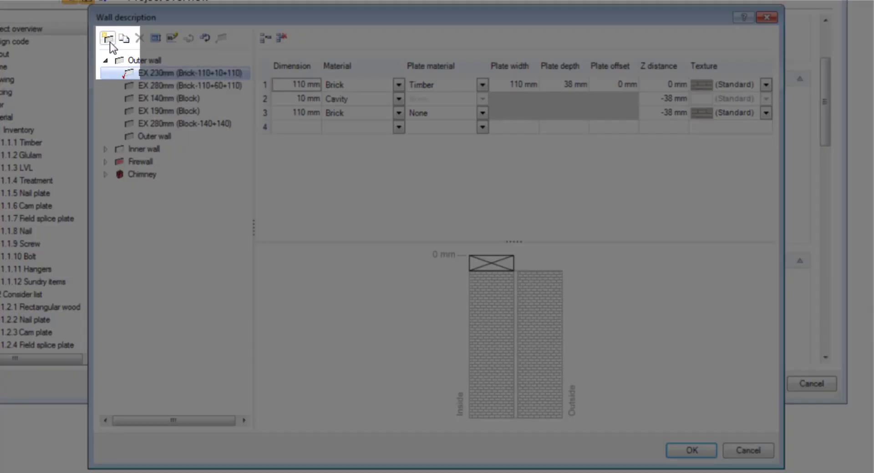
pyautogui.moveTo(105, 37)
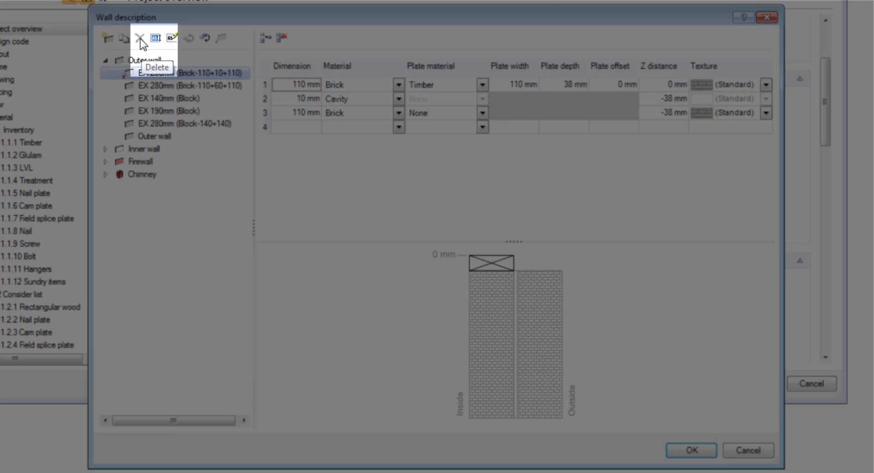
pyautogui.moveTo(158, 39)
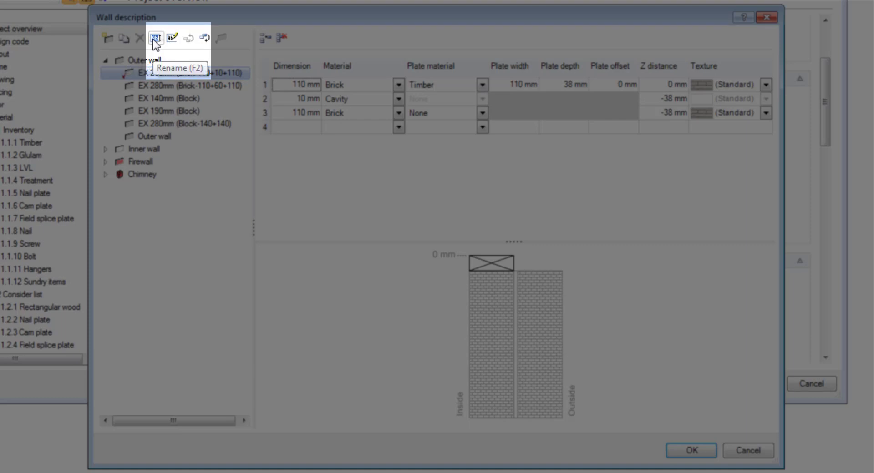
pyautogui.moveTo(172, 38)
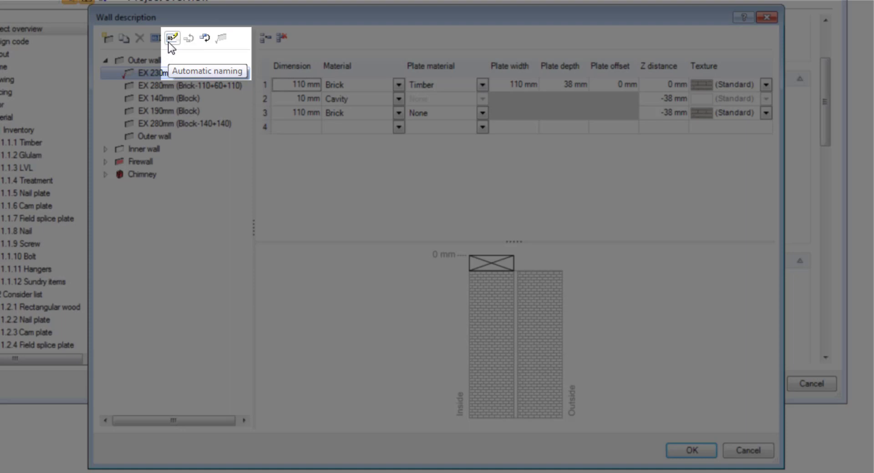
pyautogui.moveTo(187, 46)
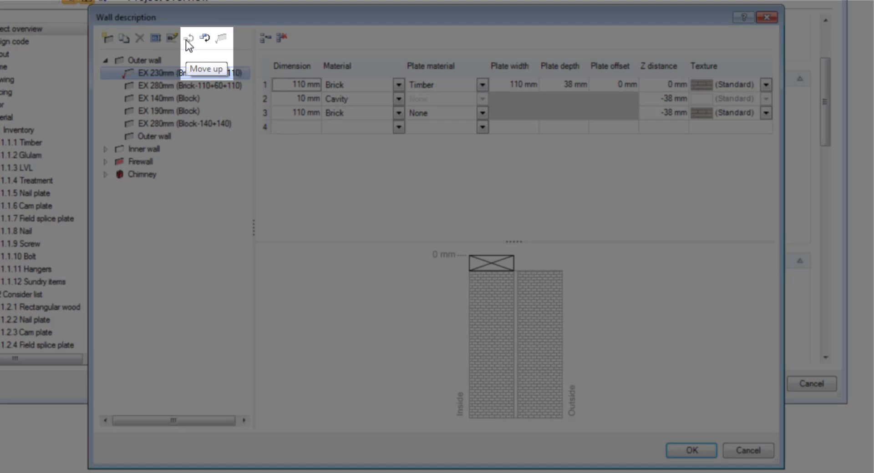
pyautogui.moveTo(204, 41)
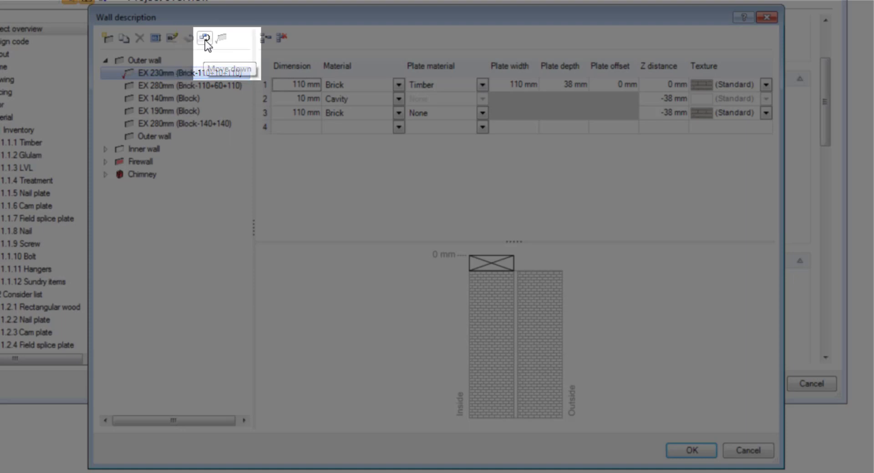
pyautogui.moveTo(219, 44)
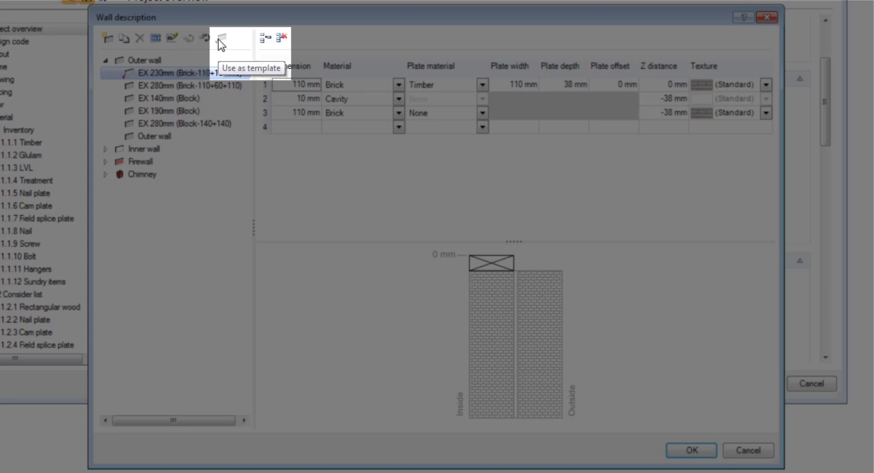
pyautogui.moveTo(262, 44)
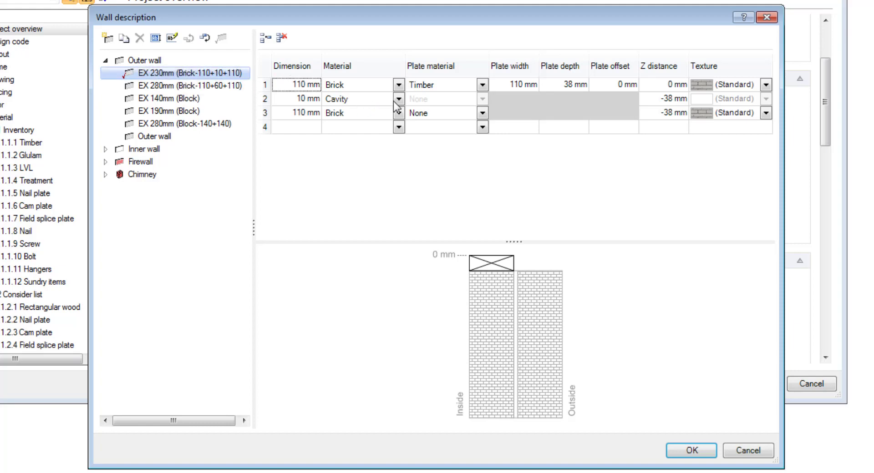
pyautogui.moveTo(376, 106)
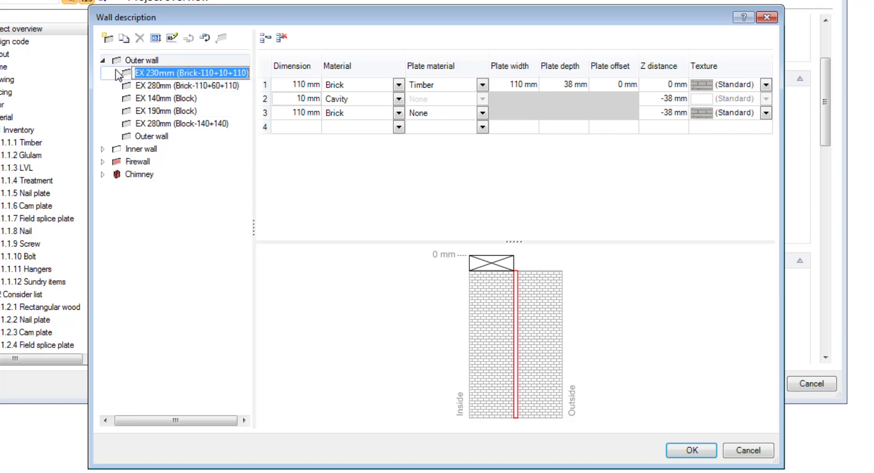
# - Copy the EX 230mm (Brick-110+10+110) outer wall and begin renaming the duplicate
pyautogui.click(131, 80)
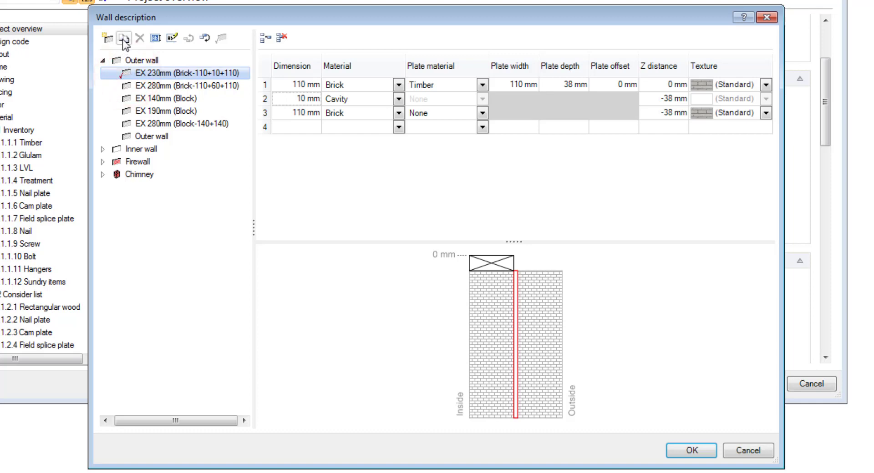
pyautogui.click(124, 38)
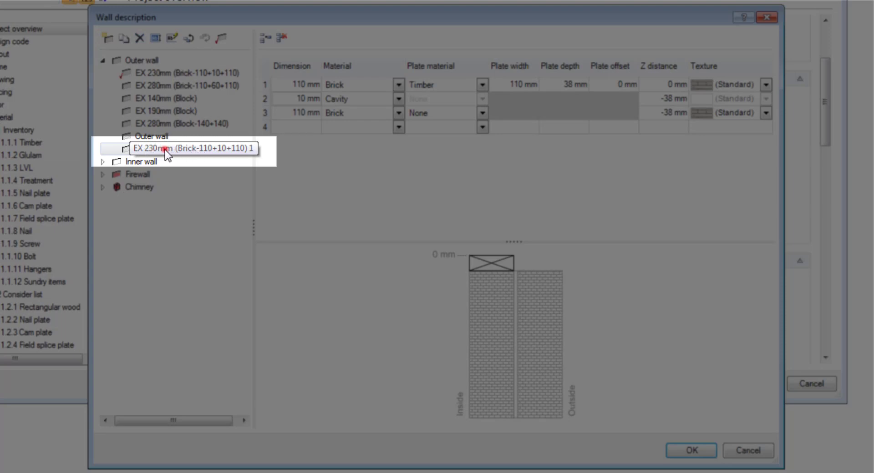
pyautogui.doubleClick(186, 149)
pyautogui.write('EX 230mm SA')
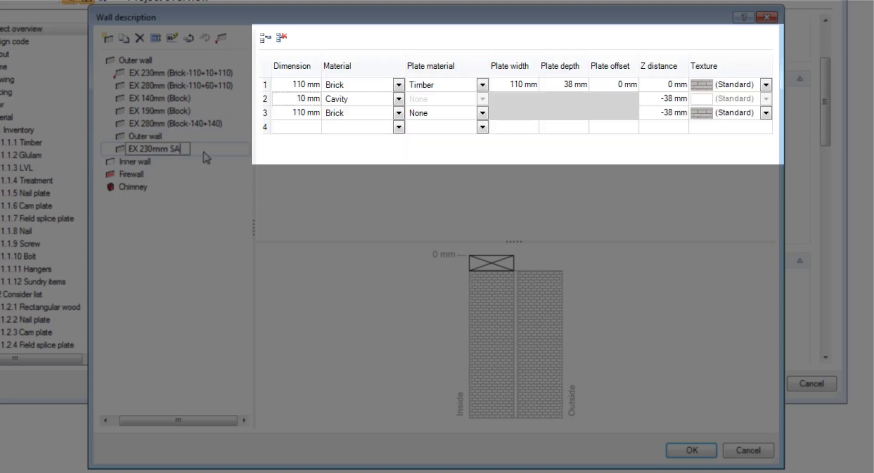
# - Confirm the name EX 230mm SA, delete the Cavity layer, and select the second Brick row
pyautogui.click(301, 99)
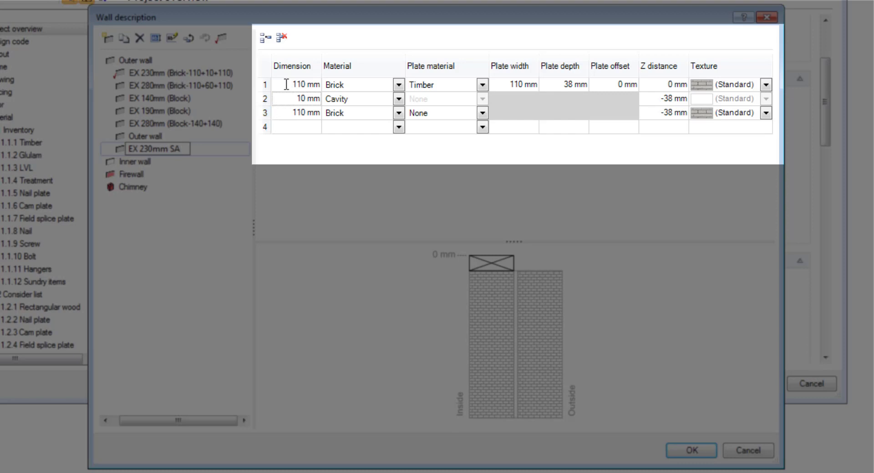
pyautogui.moveTo(332, 90)
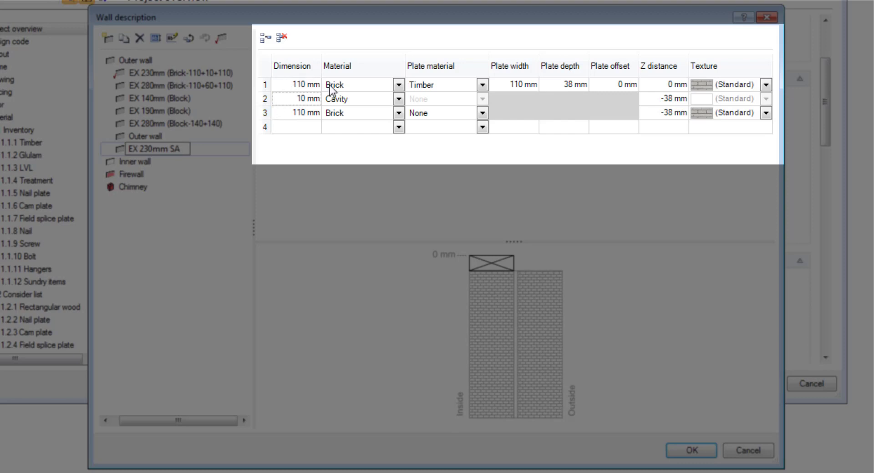
pyautogui.moveTo(332, 98)
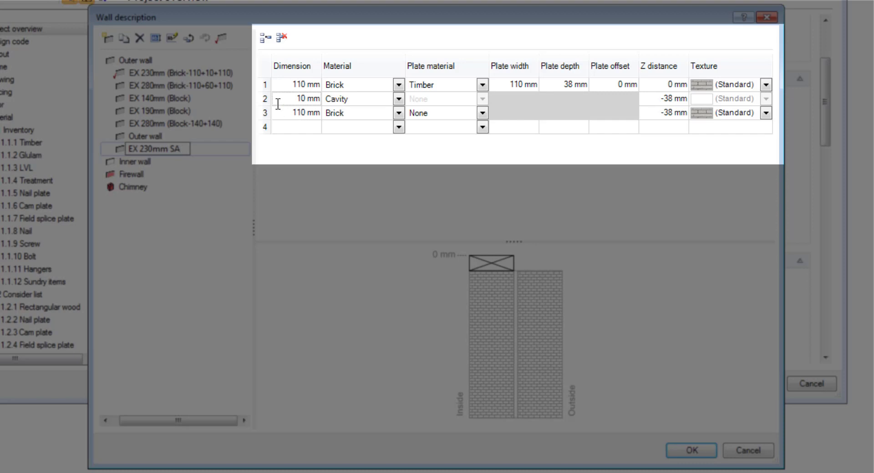
pyautogui.click(266, 99)
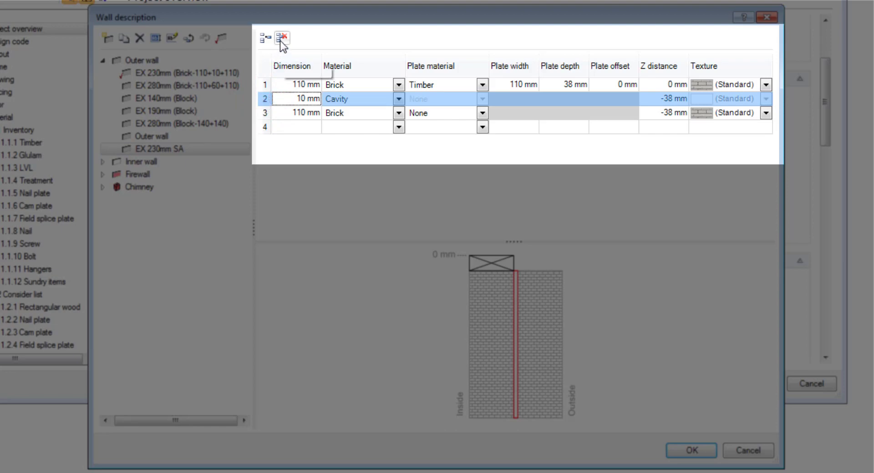
pyautogui.click(281, 38)
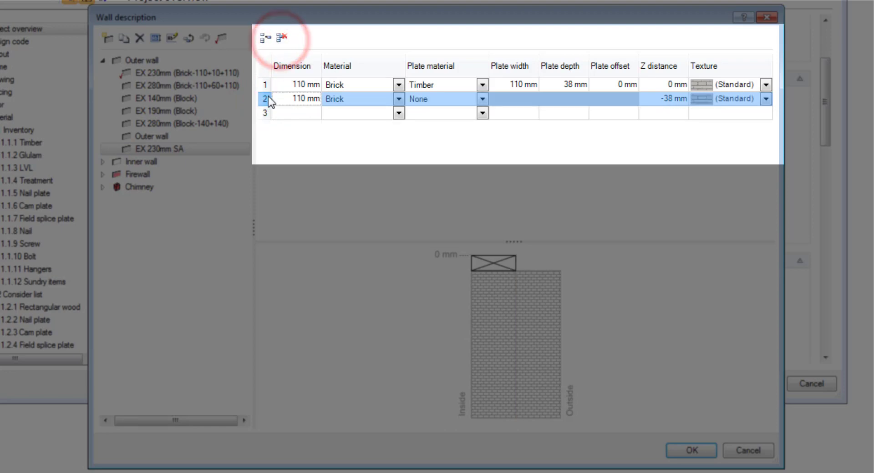
pyautogui.click(290, 104)
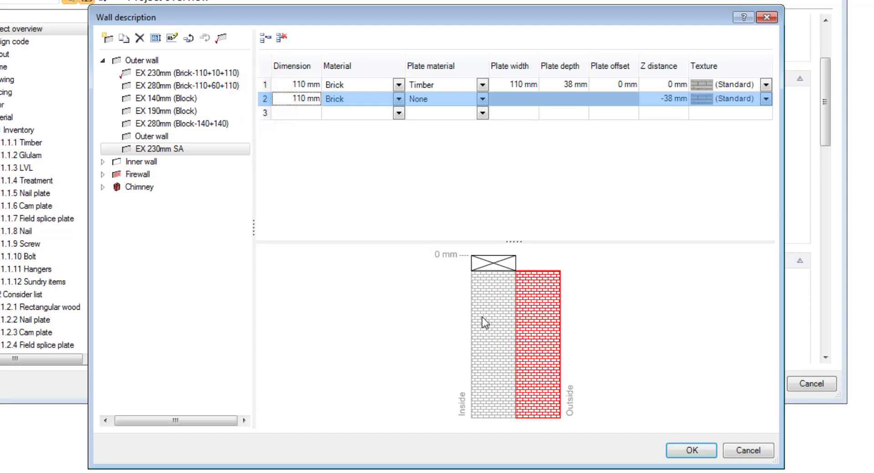
pyautogui.moveTo(414, 276)
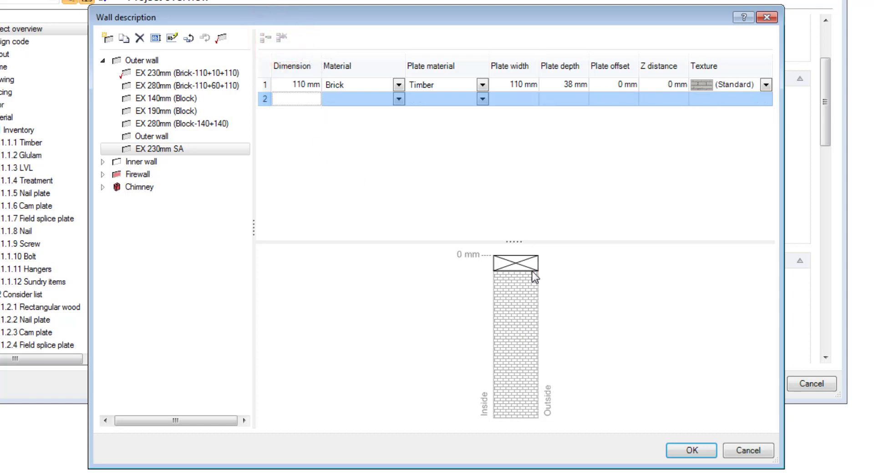
pyautogui.moveTo(549, 317)
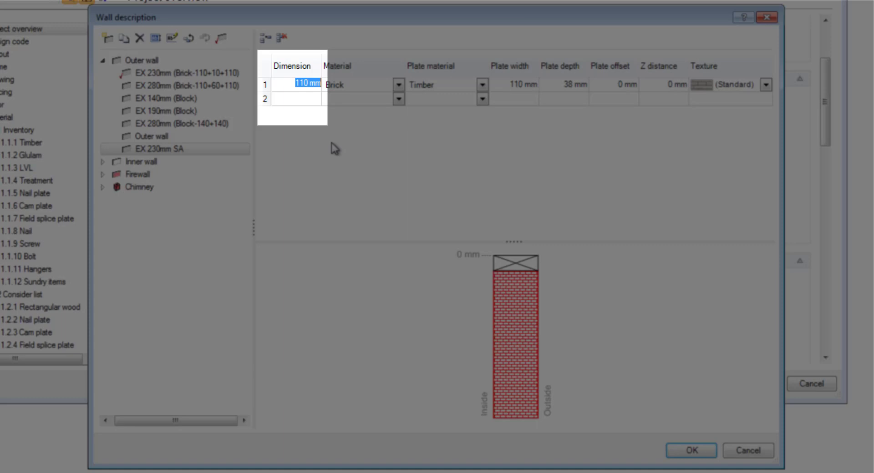
# - Set row 1's dimension to 230 mm and its material to Brick
pyautogui.write('230')
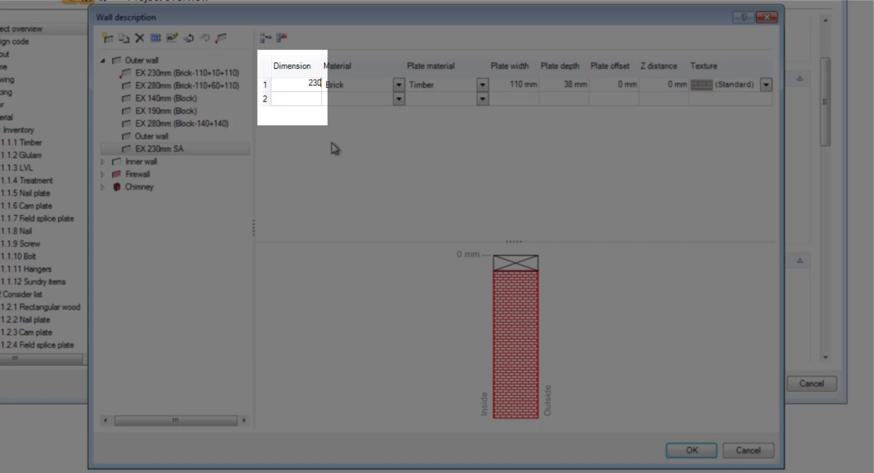
pyautogui.click(398, 86)
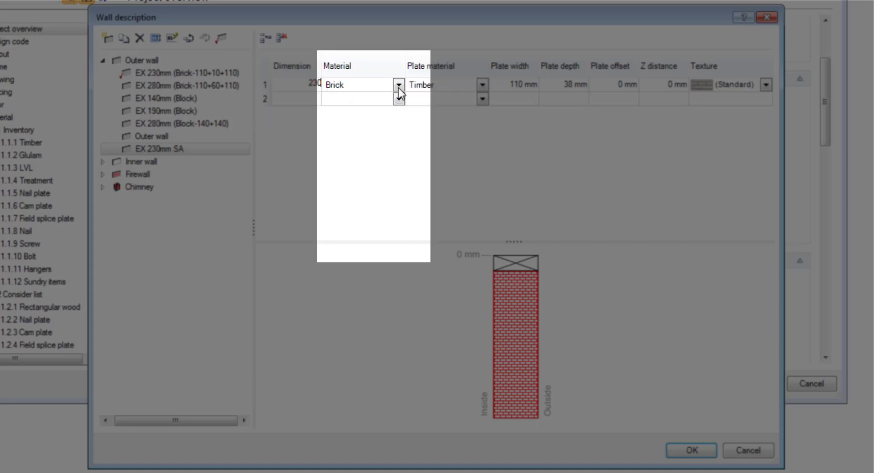
pyautogui.click(397, 85)
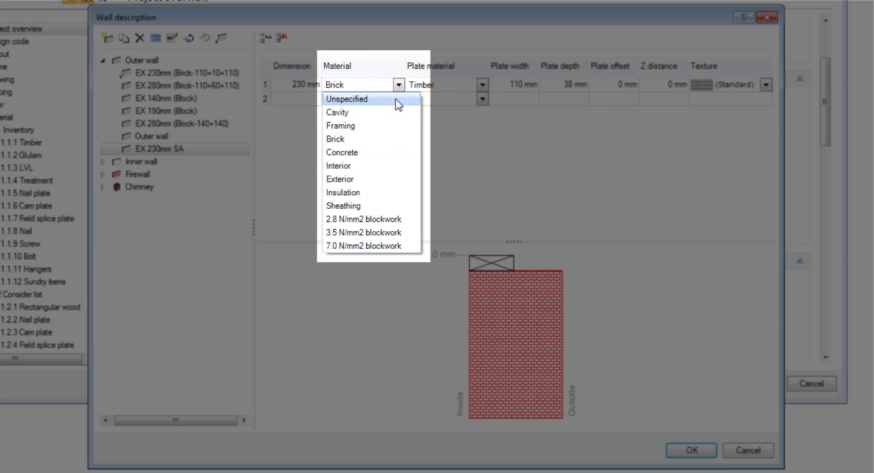
pyautogui.moveTo(393, 179)
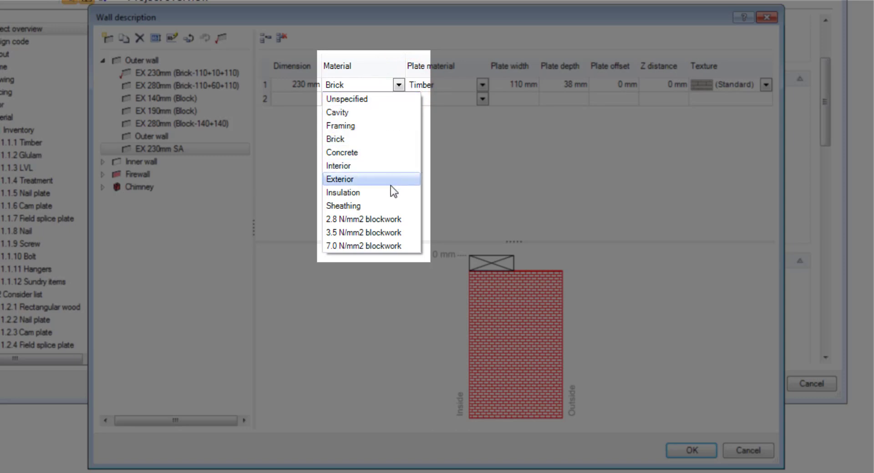
pyautogui.moveTo(384, 233)
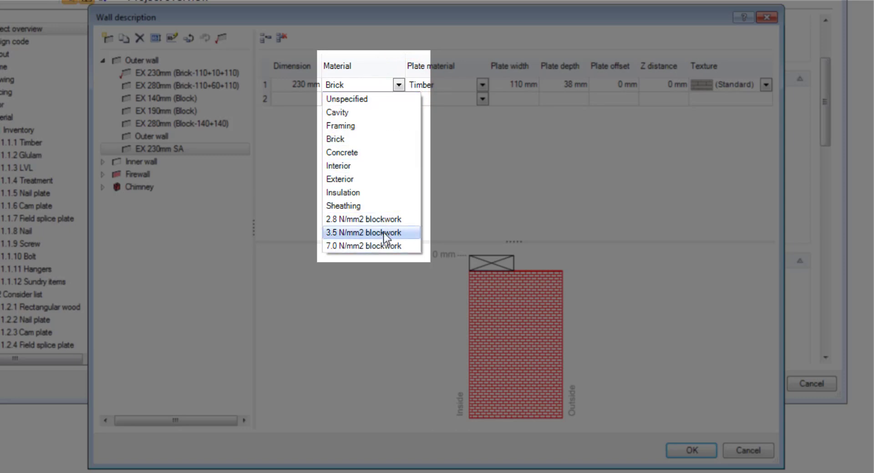
pyautogui.moveTo(390, 179)
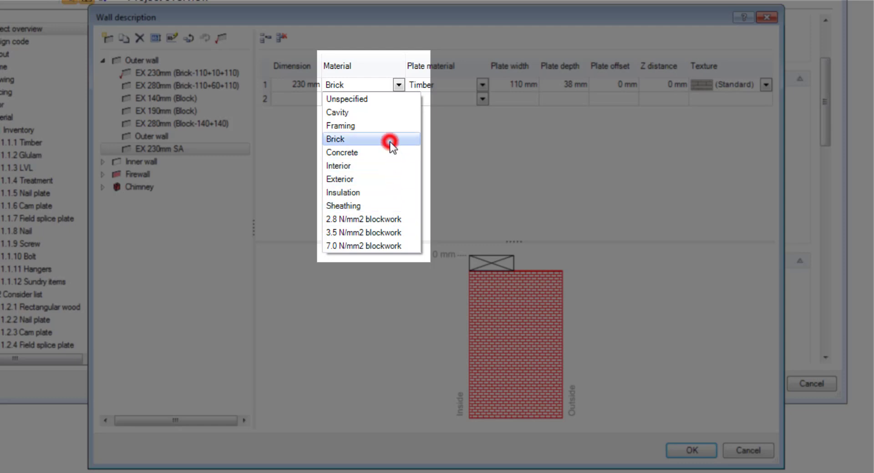
pyautogui.click(390, 139)
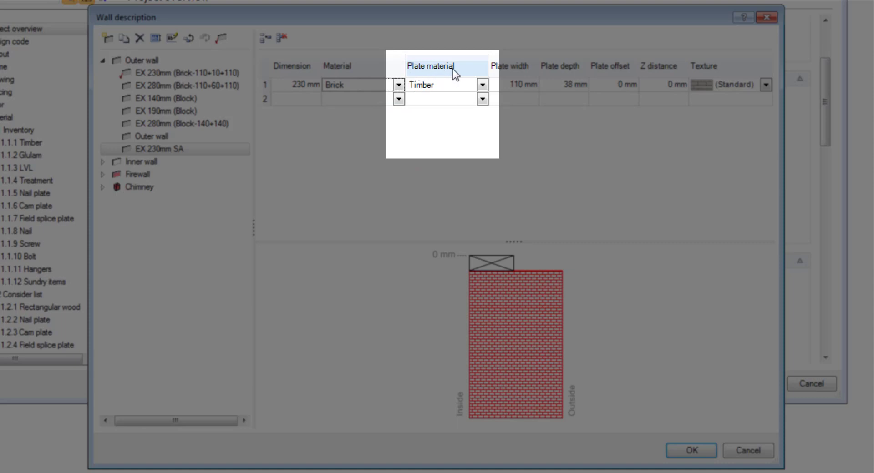
# - Keep Timber as plate material and set plate width 111 and depth 36
pyautogui.click(481, 85)
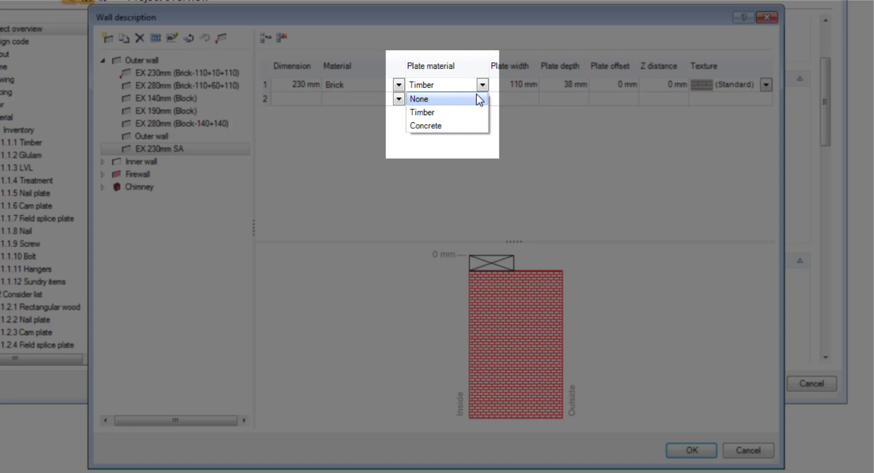
pyautogui.moveTo(474, 112)
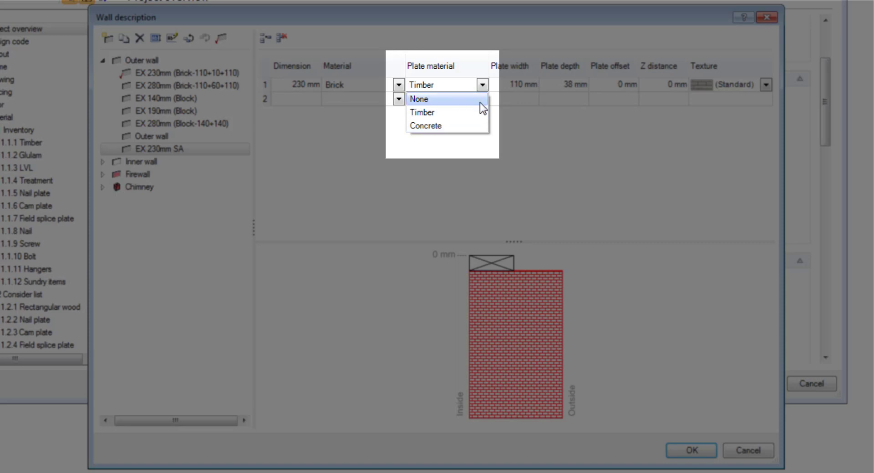
pyautogui.click(421, 112)
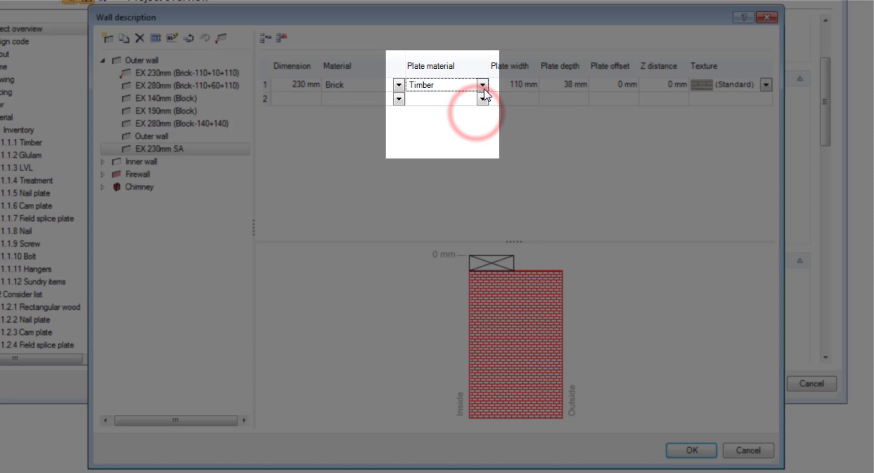
pyautogui.click(507, 85)
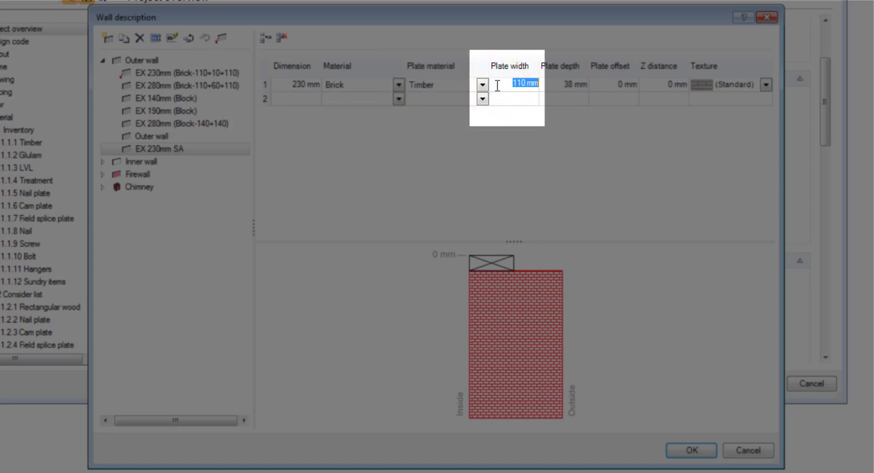
pyautogui.write('11')
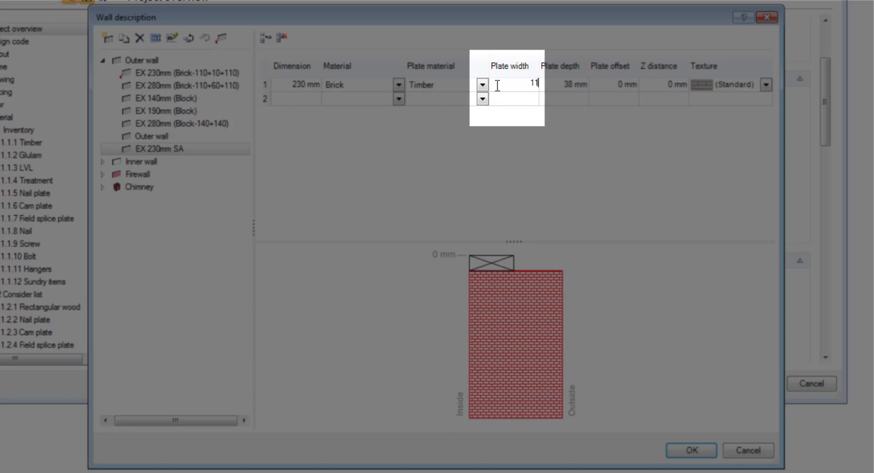
pyautogui.write('1 mm')
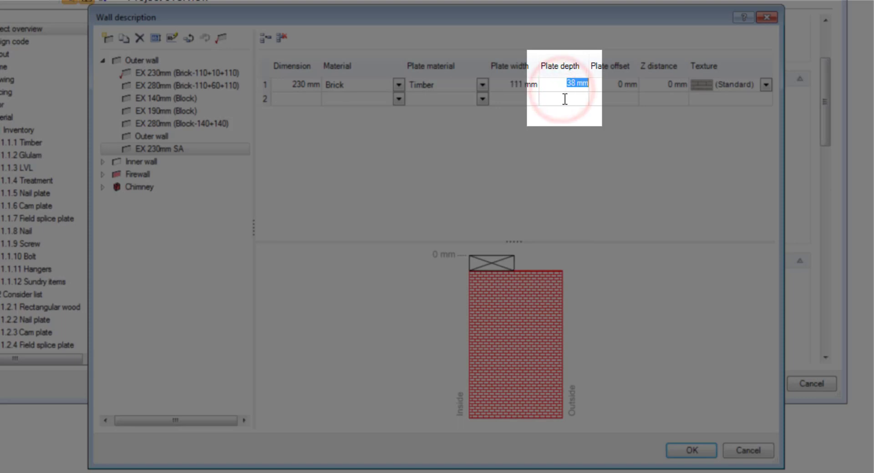
pyautogui.write('36')
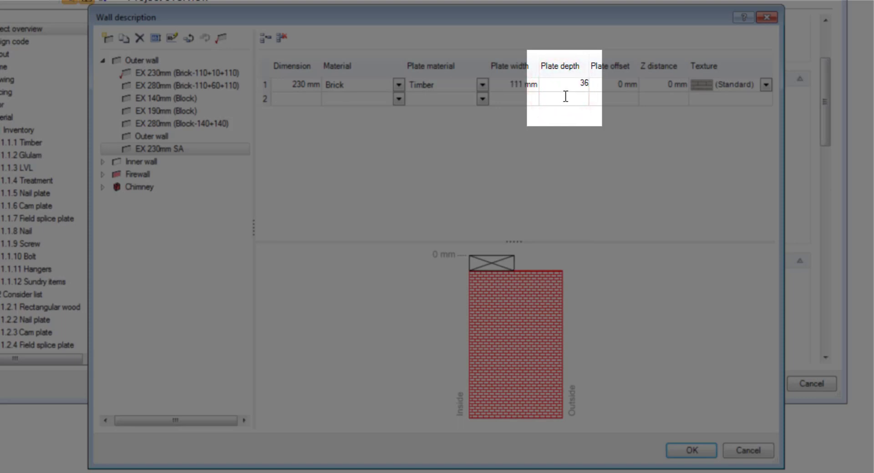
pyautogui.moveTo(561, 138)
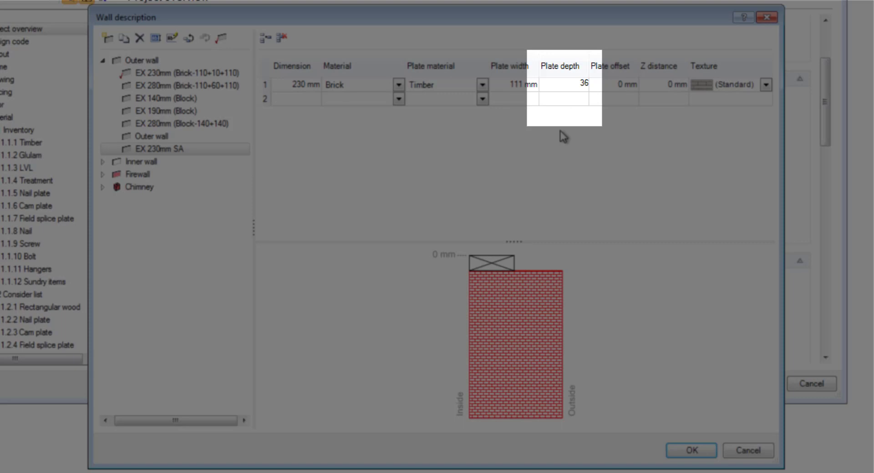
pyautogui.click(624, 84)
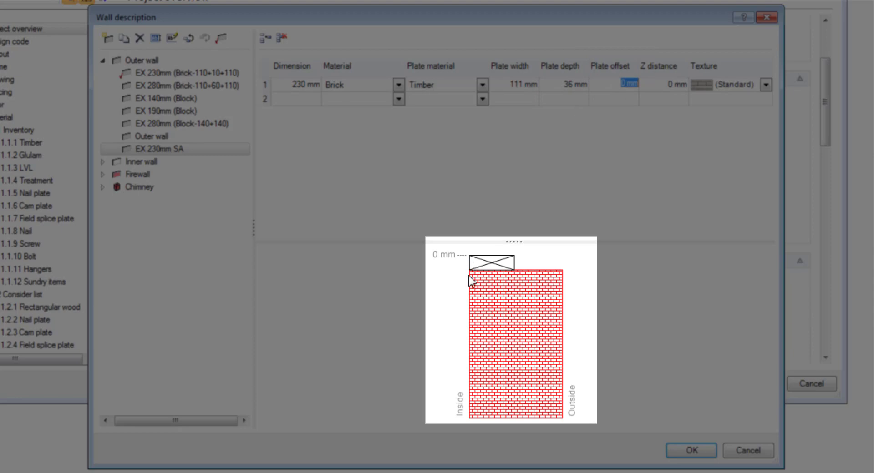
pyautogui.moveTo(572, 260)
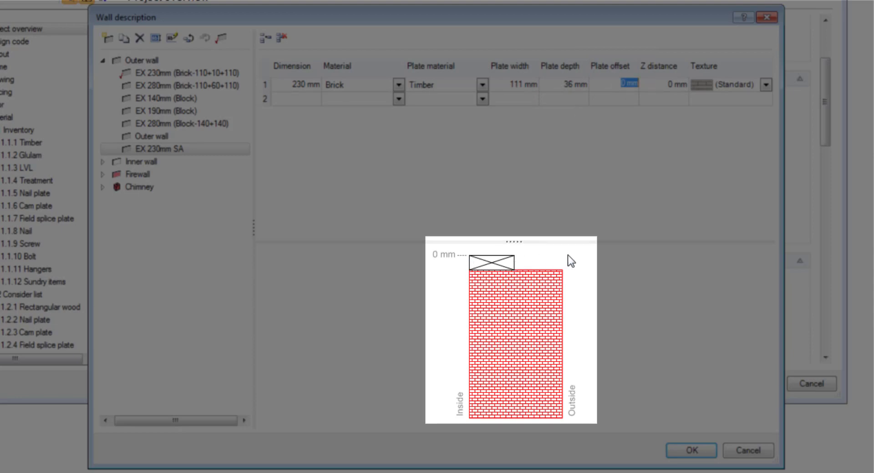
pyautogui.moveTo(546, 262)
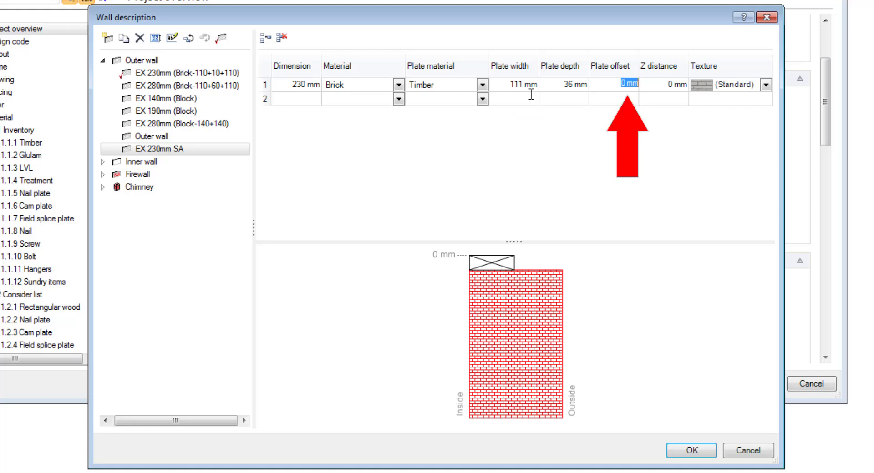
# - Enter a 69 mm plate offset for row 1 and apply it
pyautogui.write('69')
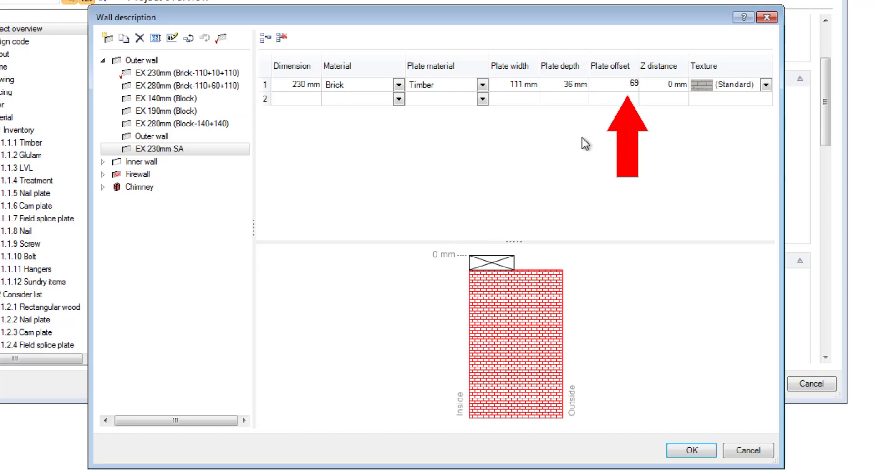
pyautogui.click(624, 84)
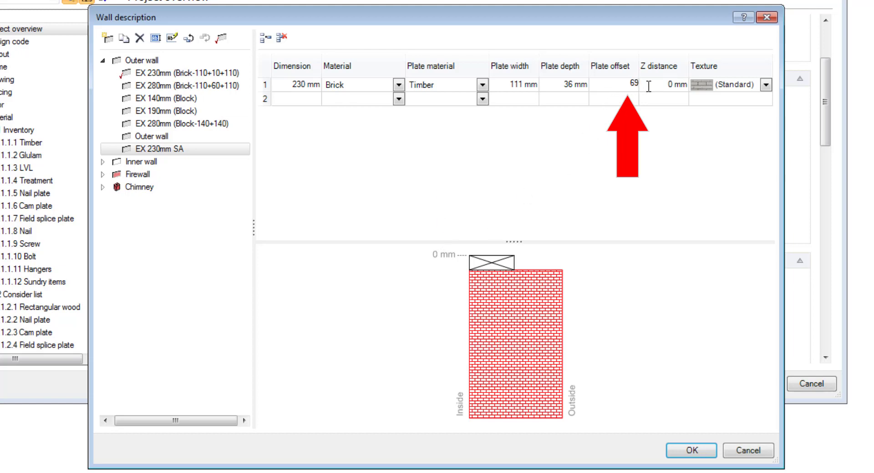
pyautogui.click(660, 84)
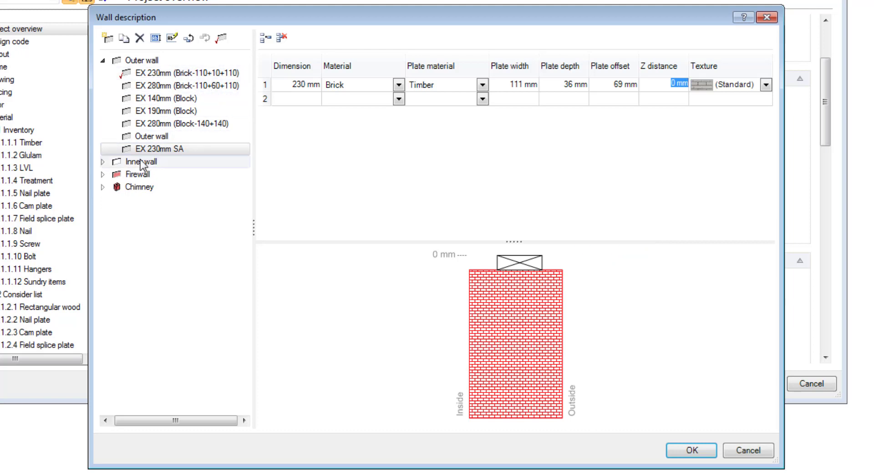
# - Expand the Inner wall template group and scroll down the template list
pyautogui.click(104, 162)
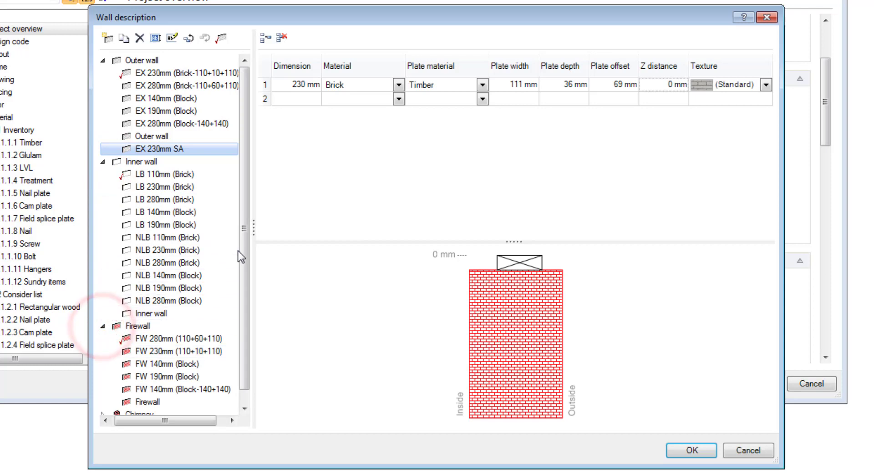
pyautogui.scroll(-3)
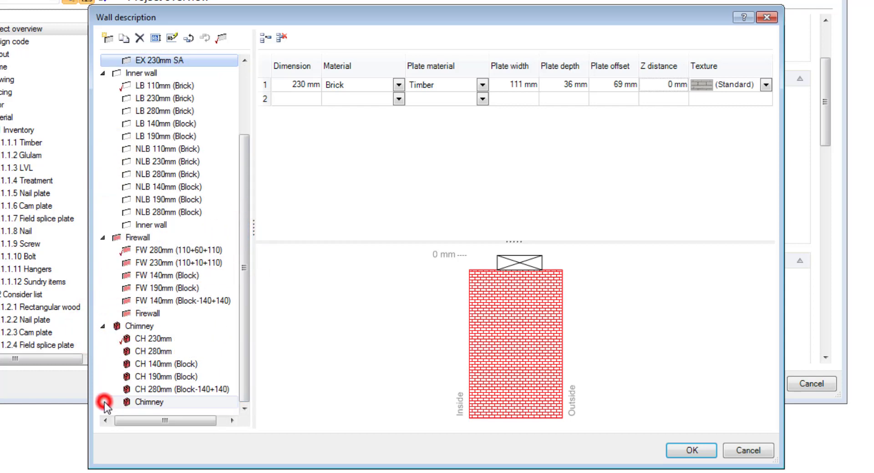